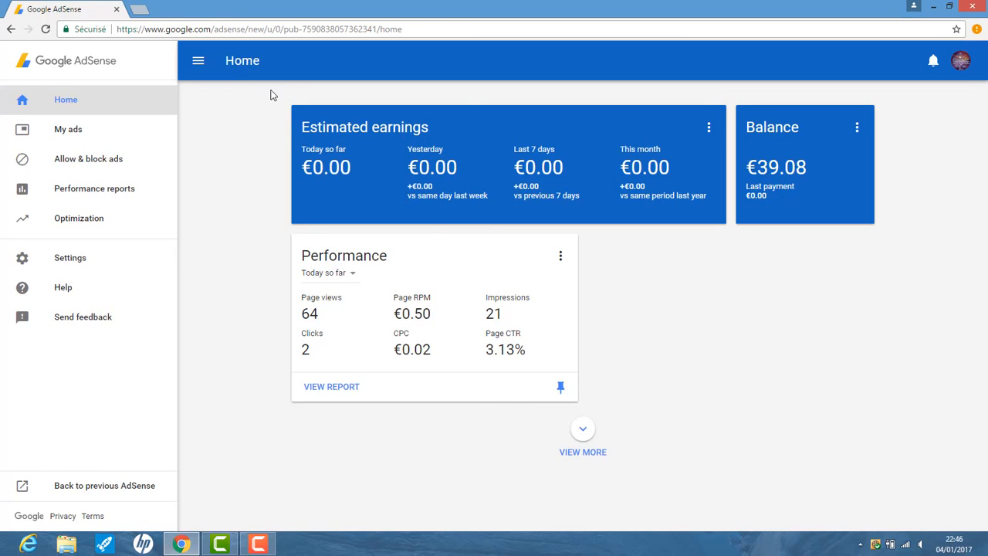
mouse_move(386, 88)
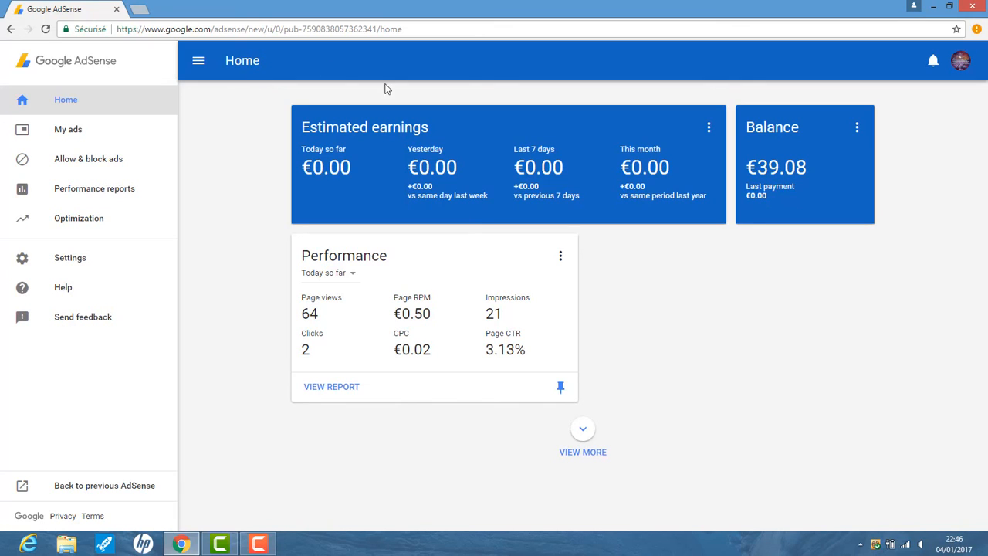
mouse_move(466, 146)
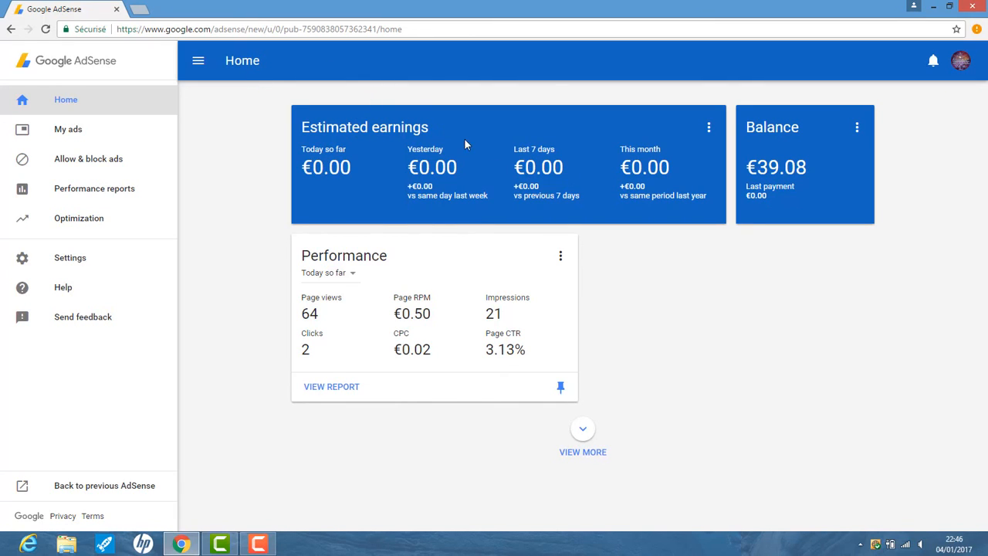
mouse_move(317, 156)
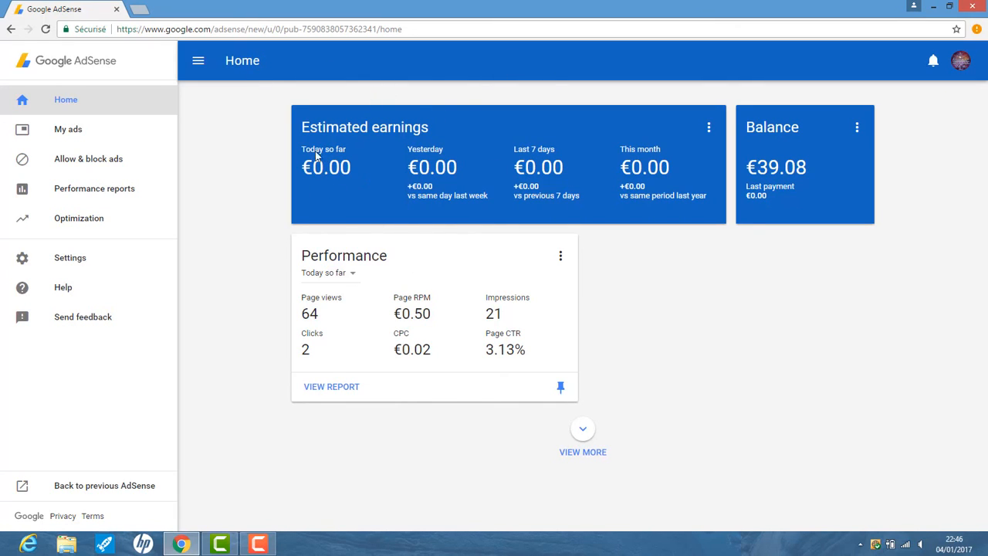
mouse_move(805, 149)
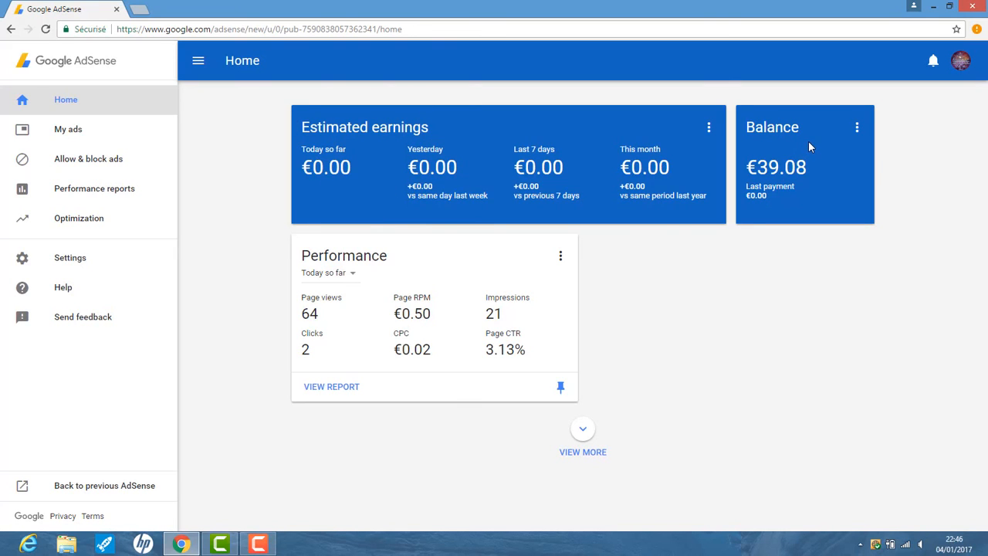
Open the three-dot options menu on the Home dashboard's Balance card
left_click(857, 127)
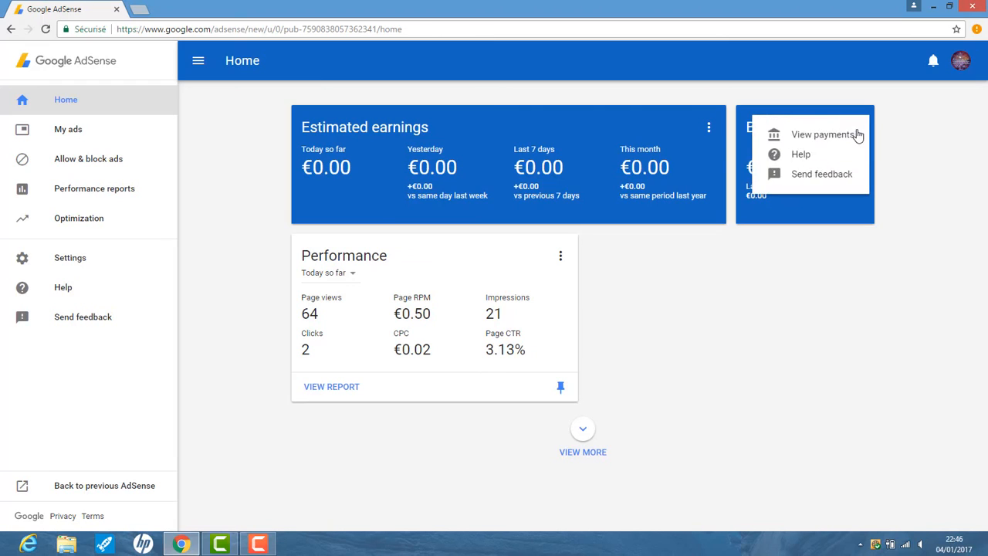
mouse_move(847, 138)
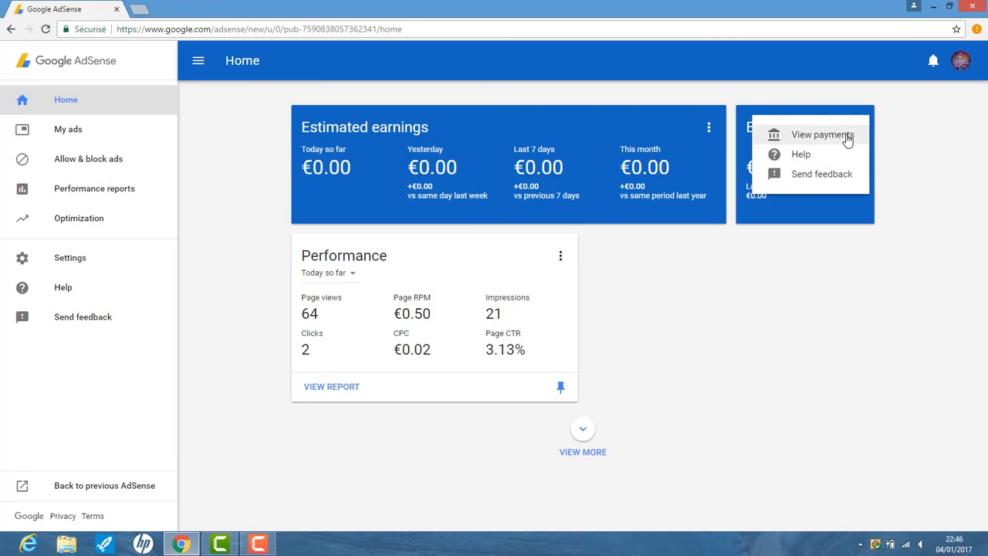
Go to 'View payments' and review earnings, recent transactions and payment settings
left_click(824, 135)
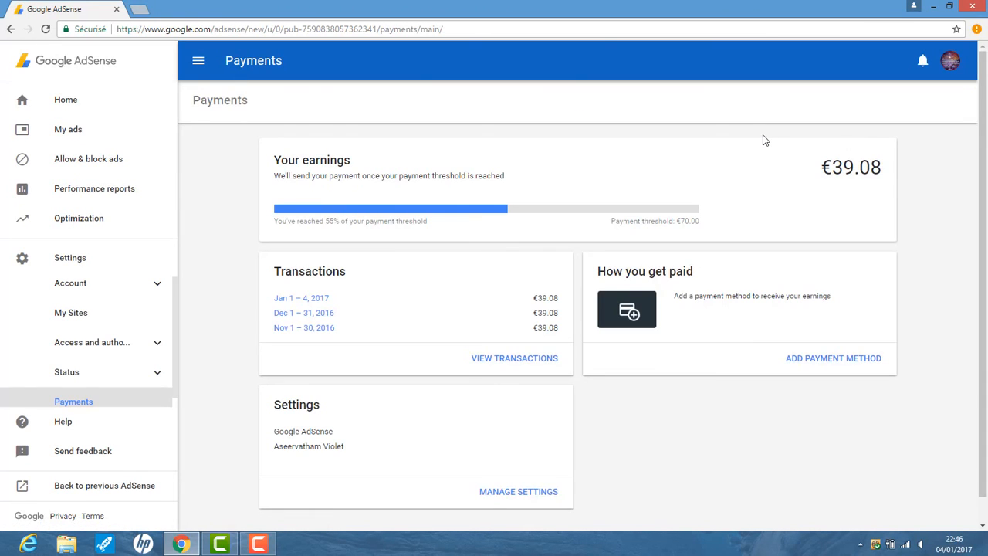
mouse_move(778, 158)
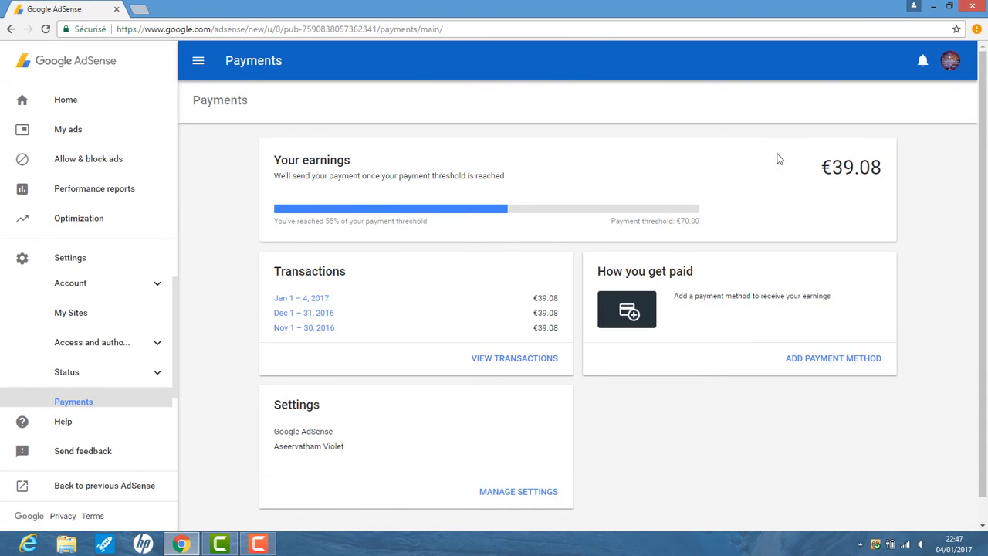
scroll("down", 3)
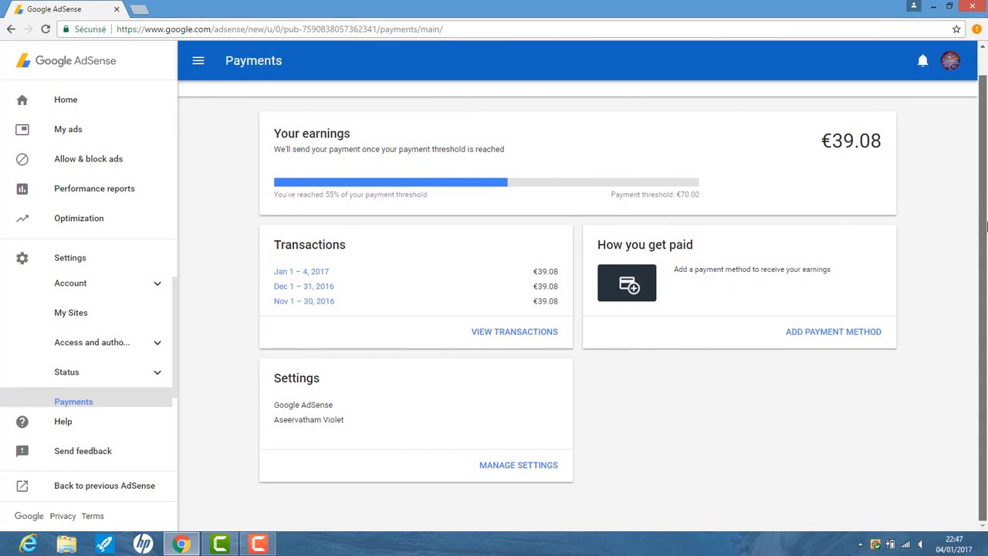
mouse_move(591, 262)
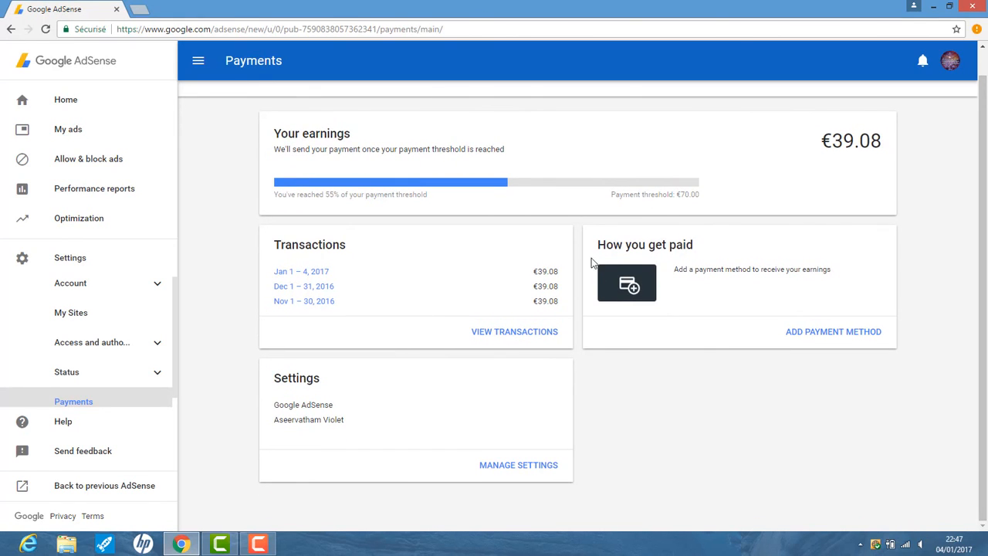
mouse_move(698, 247)
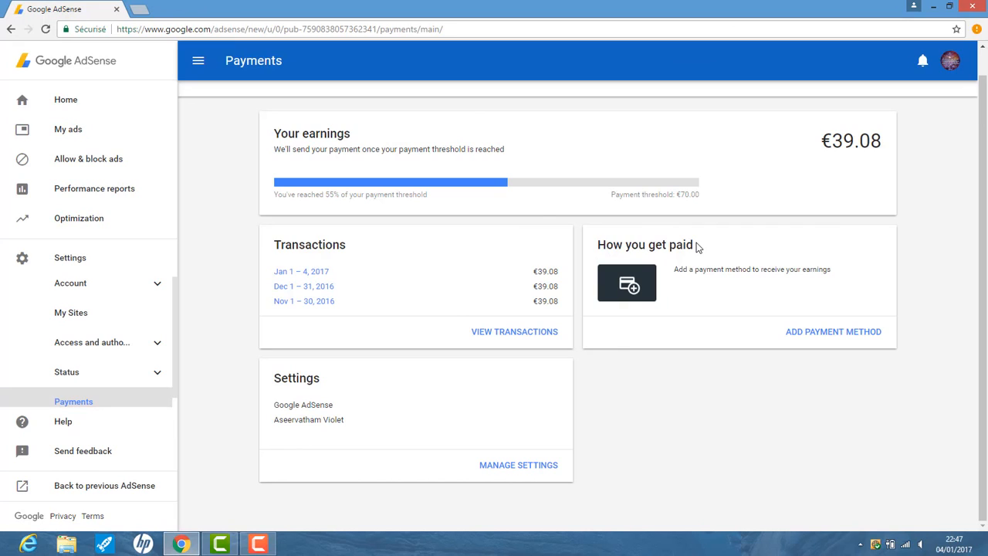
mouse_move(815, 382)
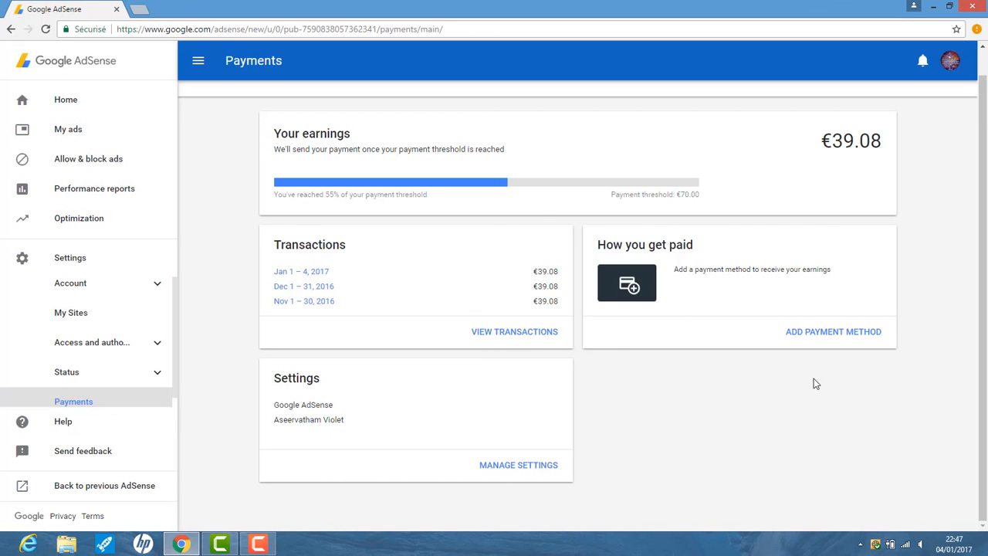
mouse_move(842, 336)
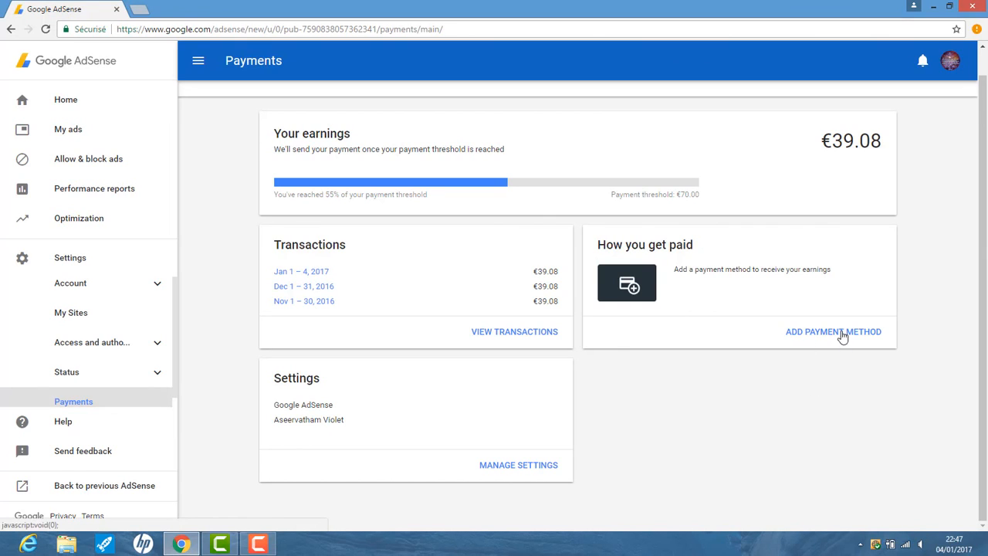
Start adding a payment method from the How you get paid card
left_click(833, 332)
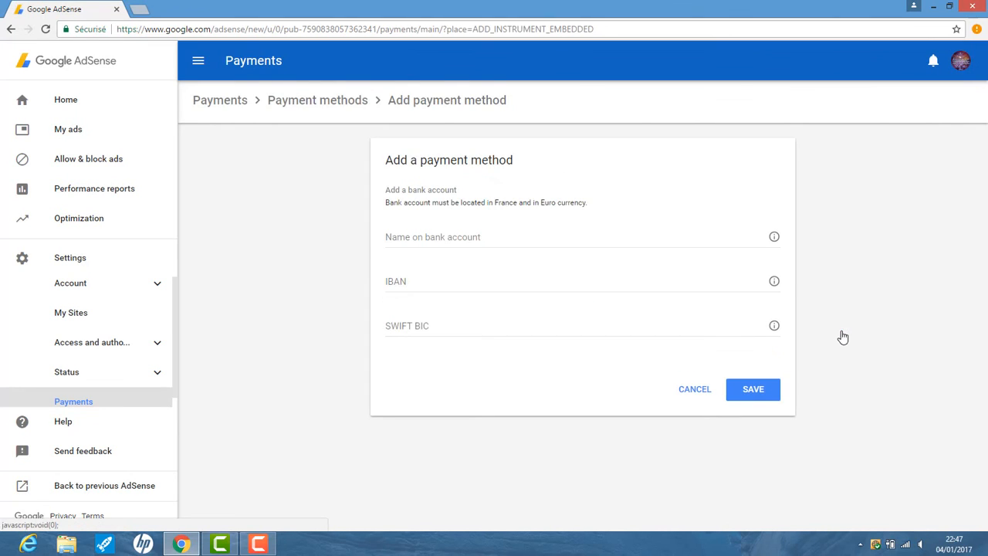
mouse_move(420, 194)
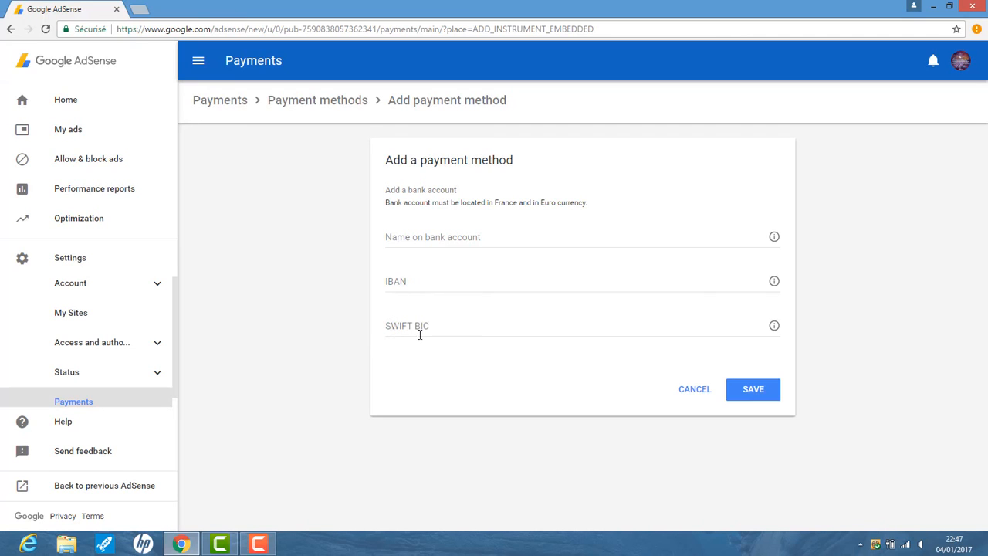
mouse_move(762, 395)
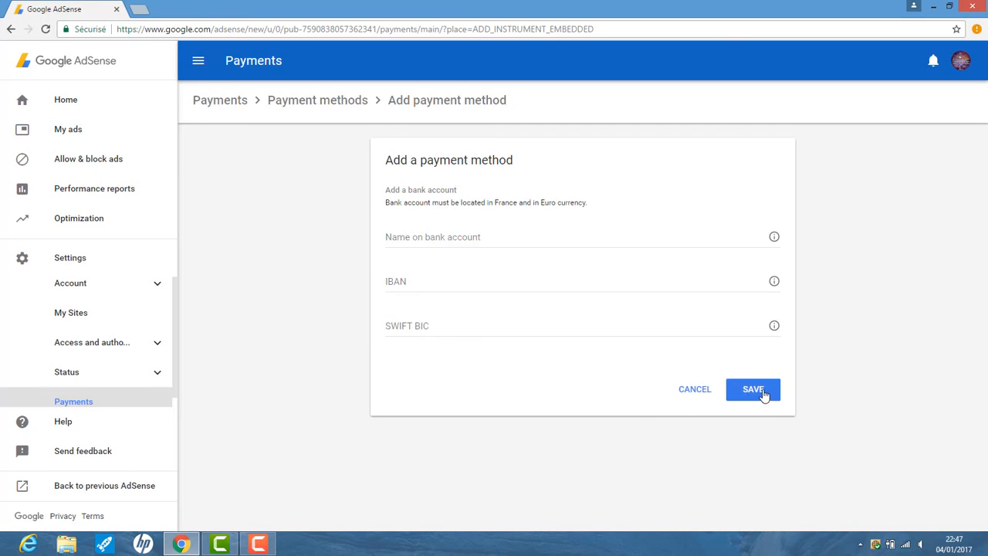
mouse_move(759, 397)
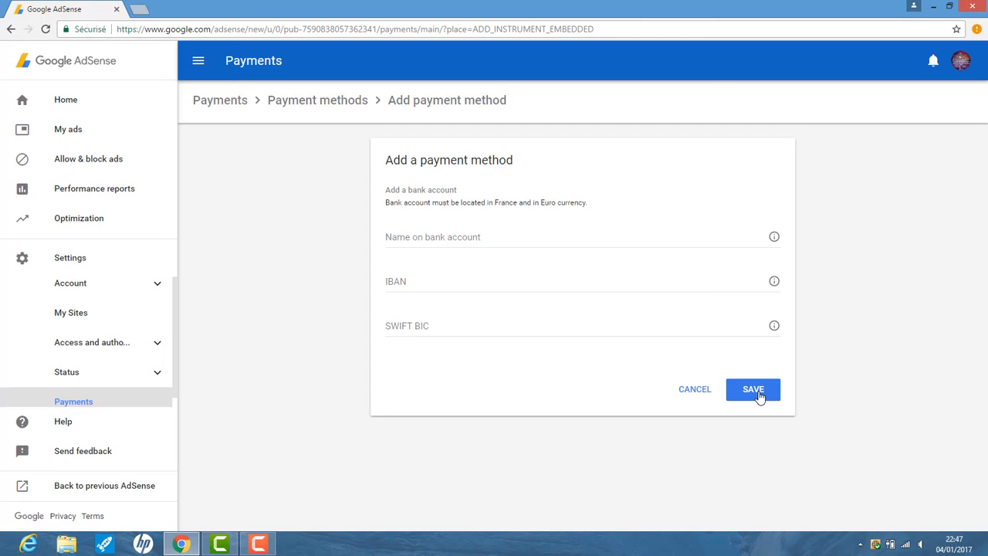
Save the bank account, dismiss the verify-deposit notice, and list payment methods
left_click(753, 389)
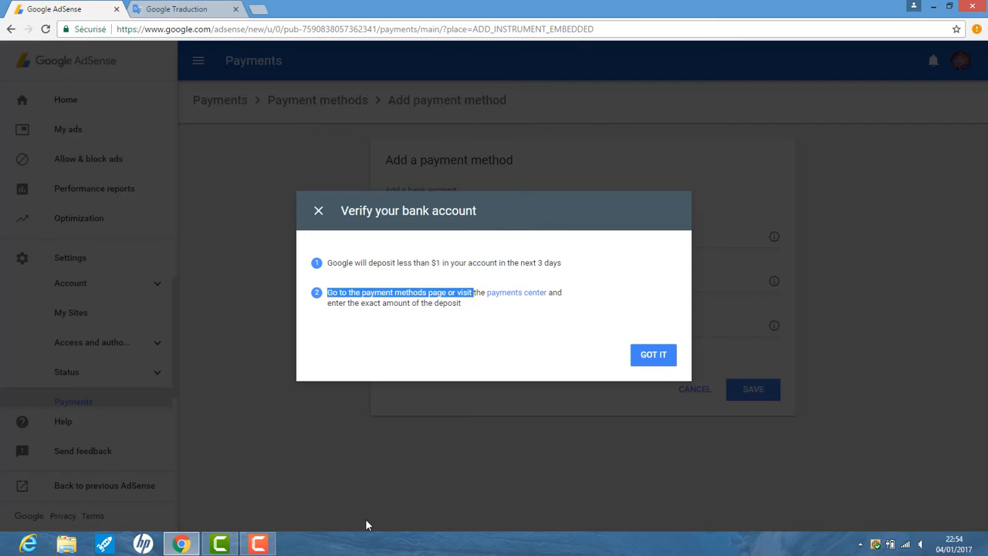
left_click(258, 539)
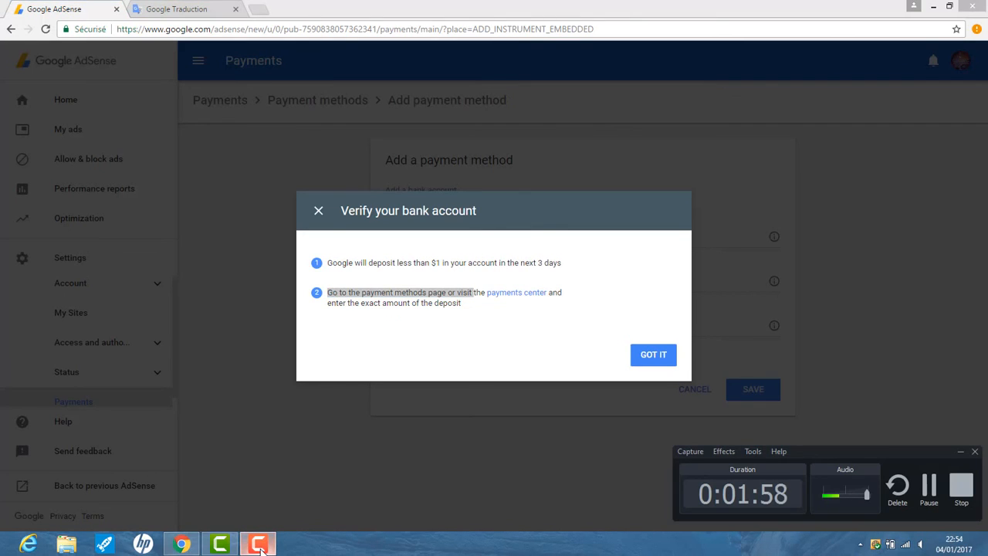
mouse_move(354, 219)
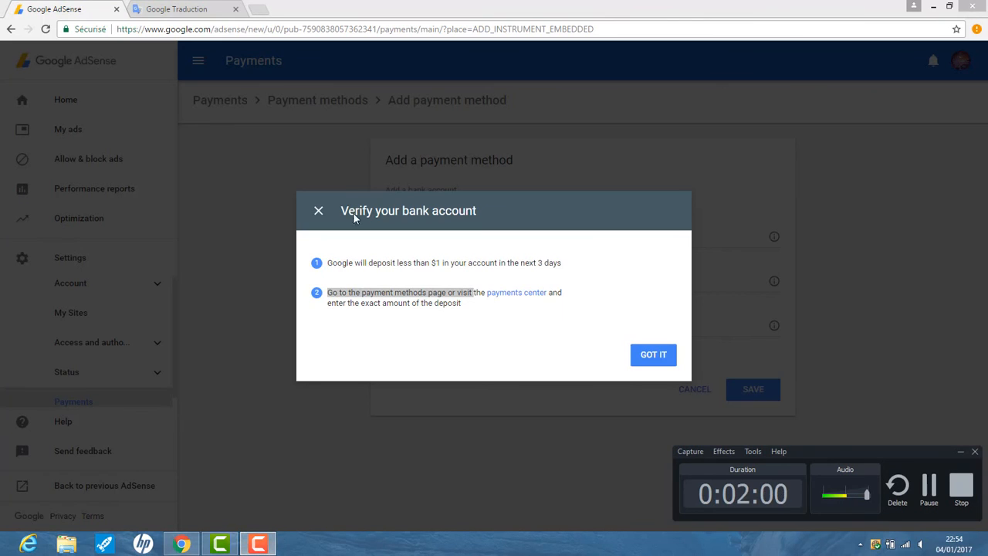
mouse_move(421, 228)
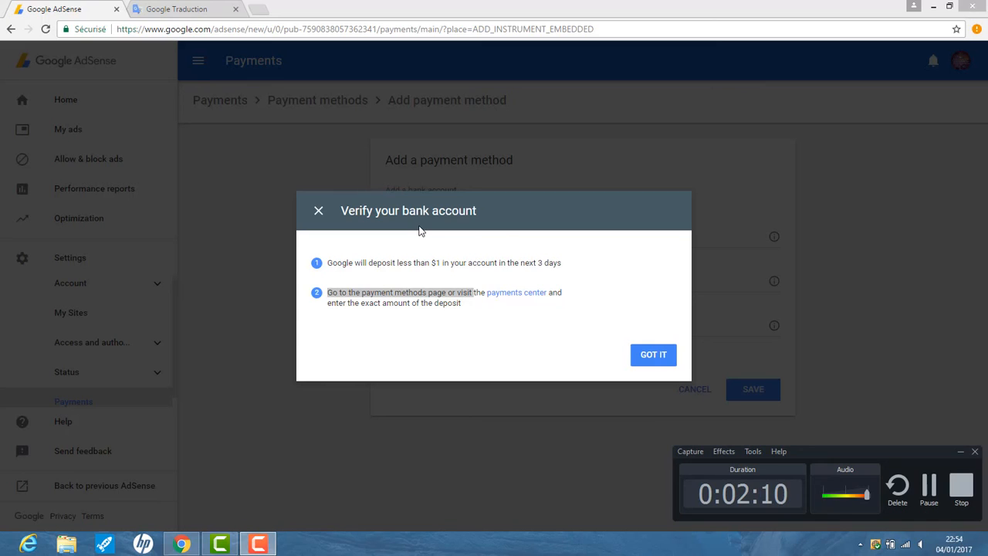
mouse_move(317, 210)
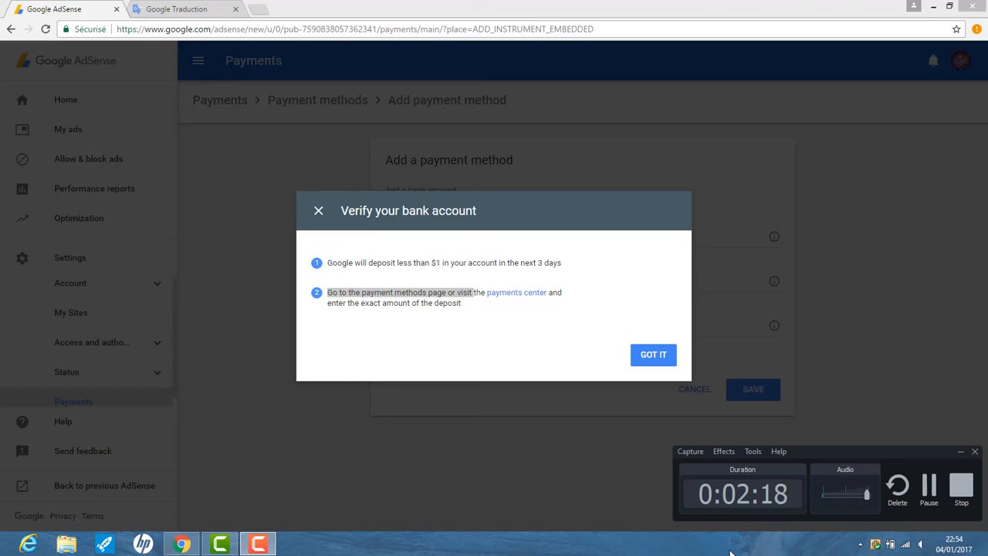
left_click(653, 355)
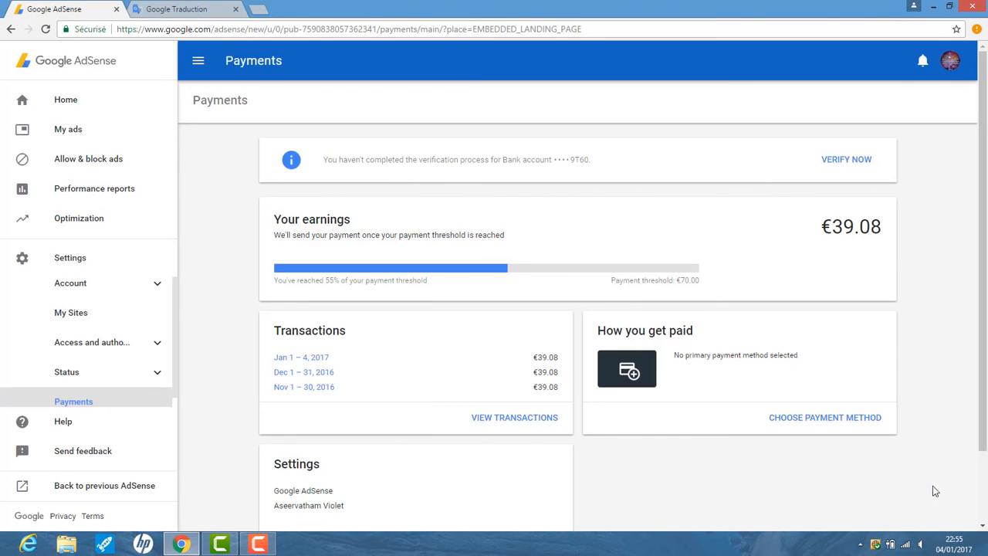
mouse_move(841, 416)
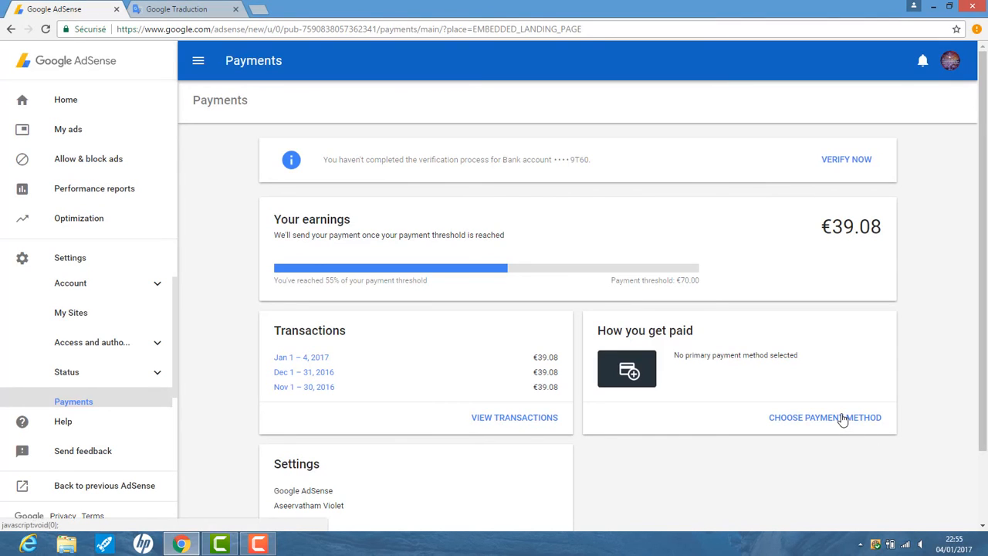
left_click(826, 418)
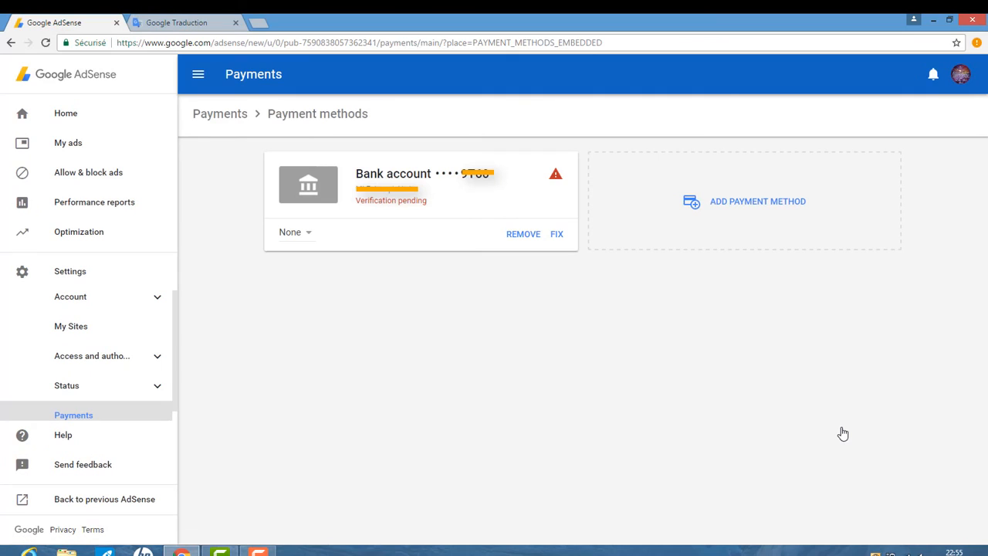
mouse_move(559, 254)
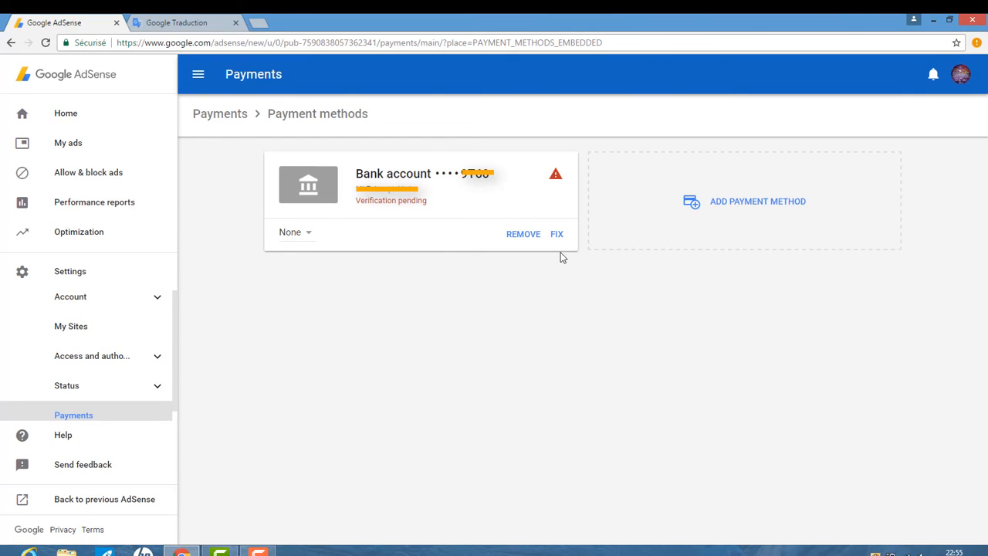
mouse_move(560, 216)
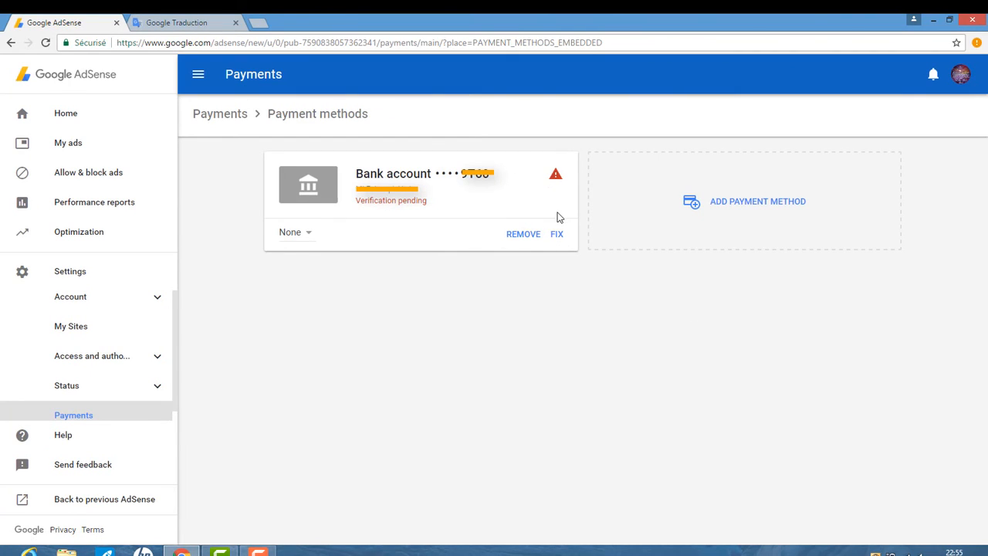